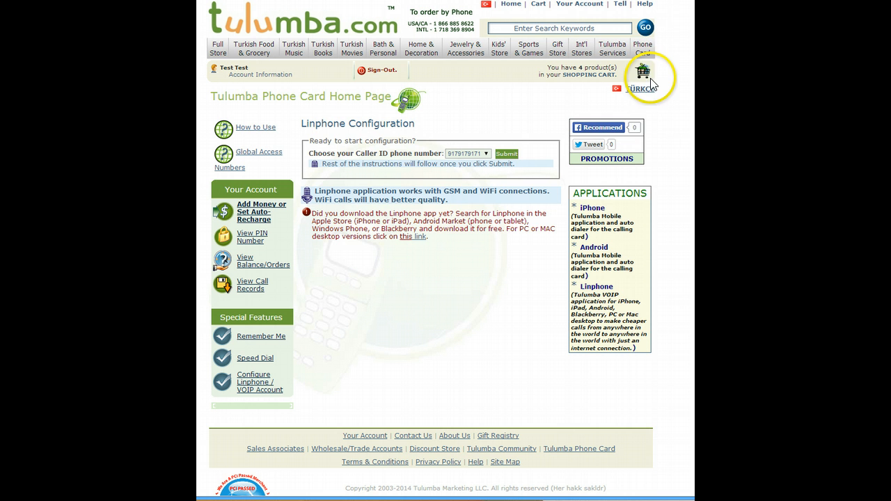
Browse the phone card menu, add-money page and Remember Me numbers, then return to Linphone Configuration
left_click(642, 48)
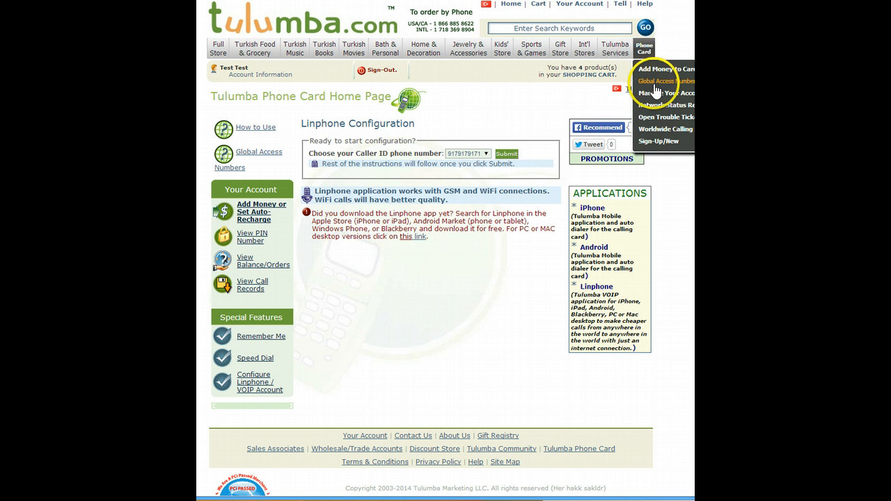
left_click(665, 69)
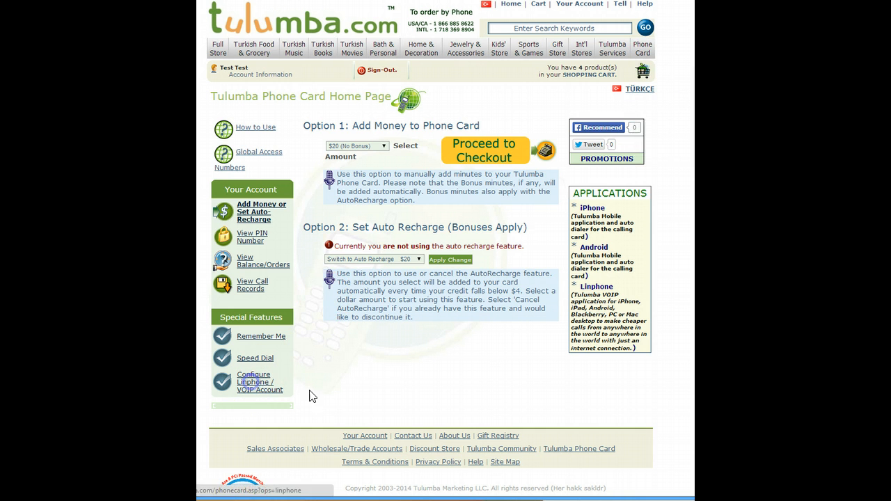
left_click(259, 381)
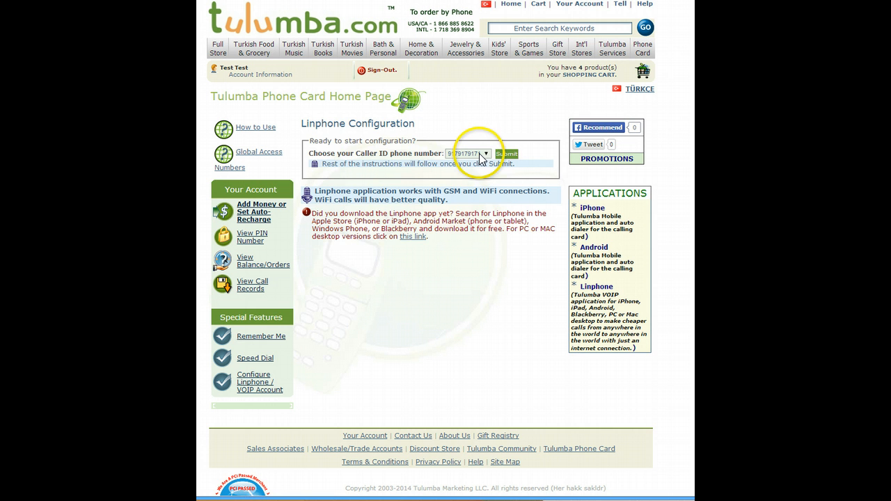
left_click(261, 336)
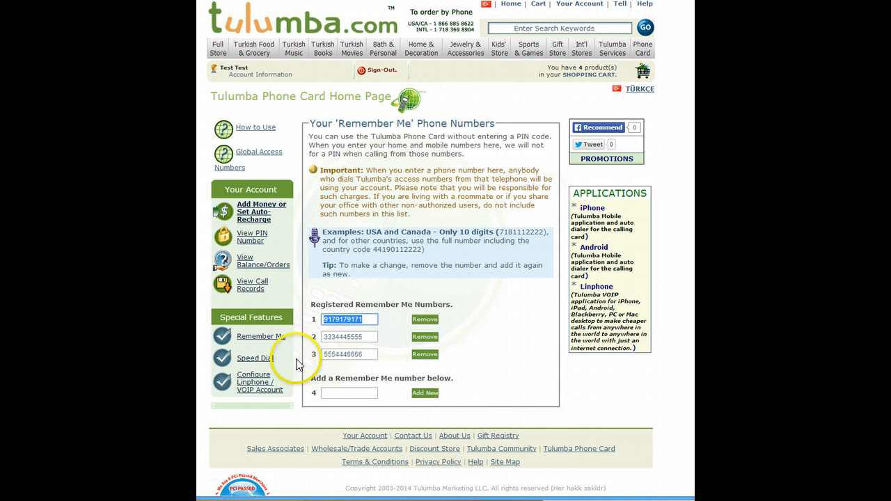
left_click(259, 381)
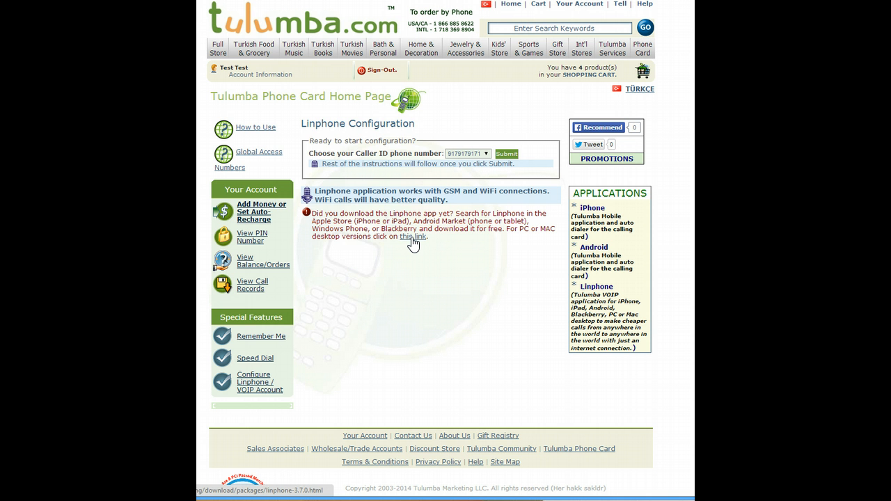
Go to the Linphone 3.7.0 release page and start the Windows installer download
left_click(413, 236)
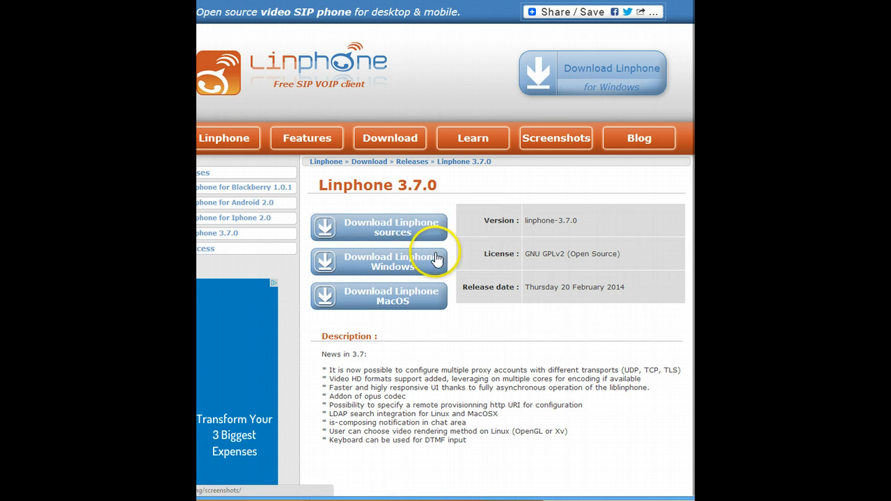
left_click(379, 261)
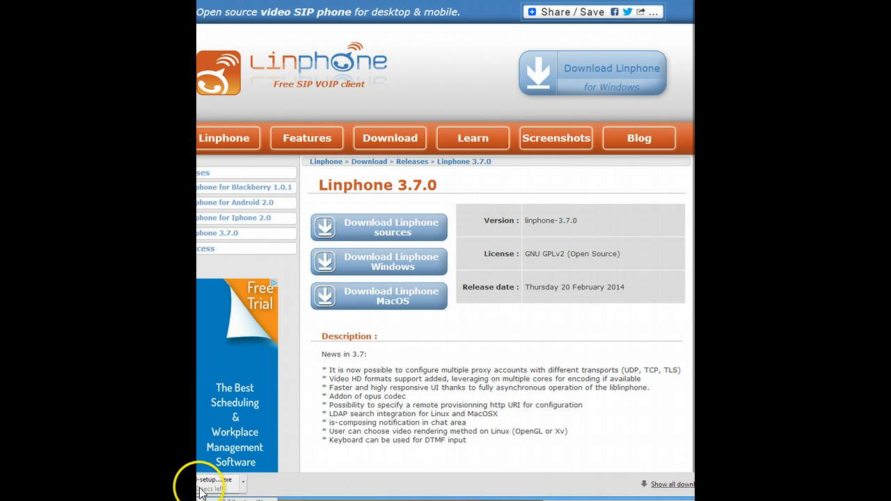
Run the installer in English, accept the license, keep default folder and desktop icon, finish and launch Linphone
left_click(217, 482)
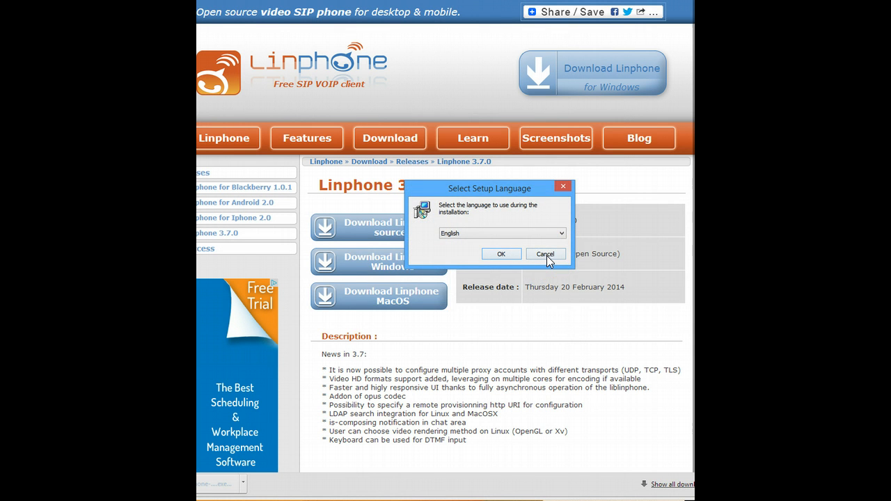
left_click(500, 253)
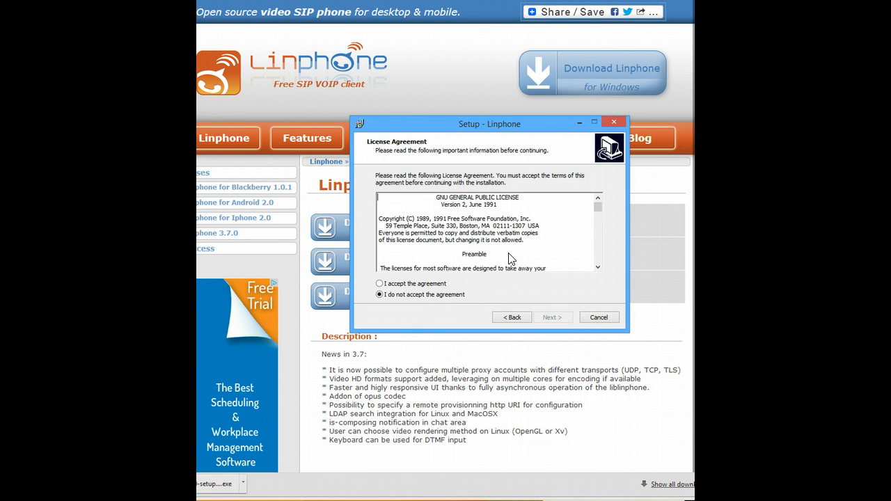
left_click(552, 317)
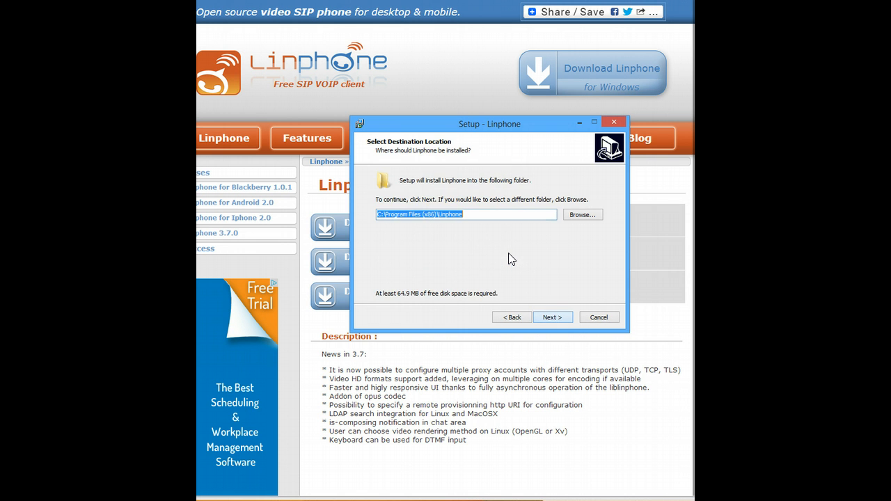
left_click(552, 316)
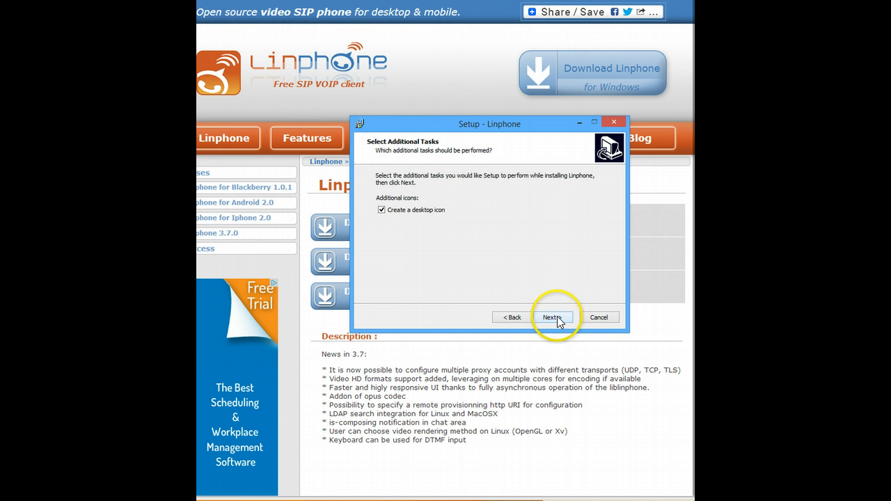
left_click(552, 318)
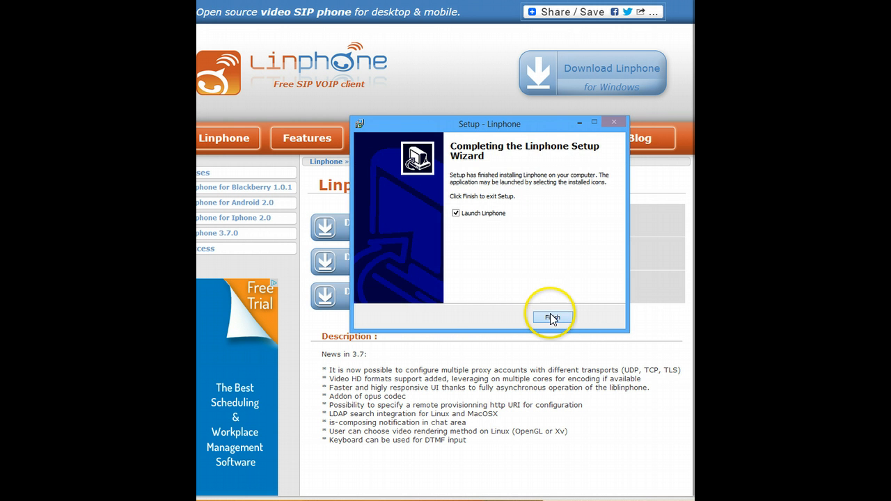
left_click(550, 317)
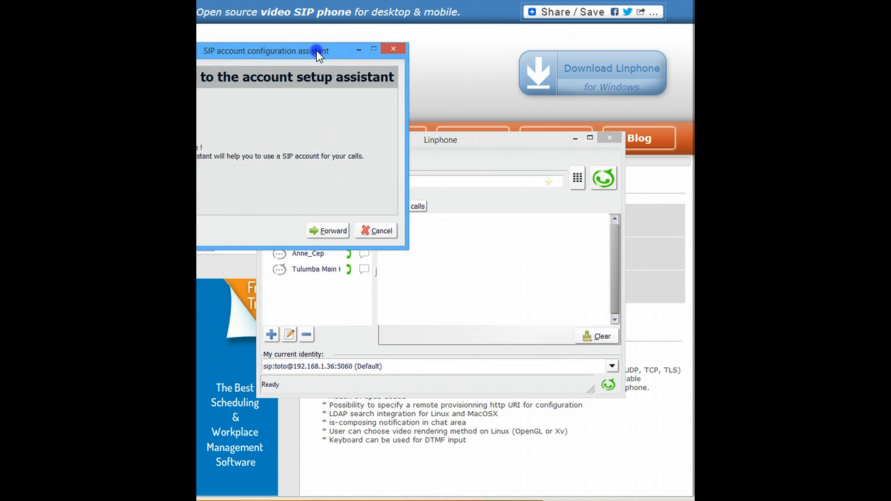
Move the account setup assistant into view and dismiss it
left_click_drag(317, 50, 494, 74)
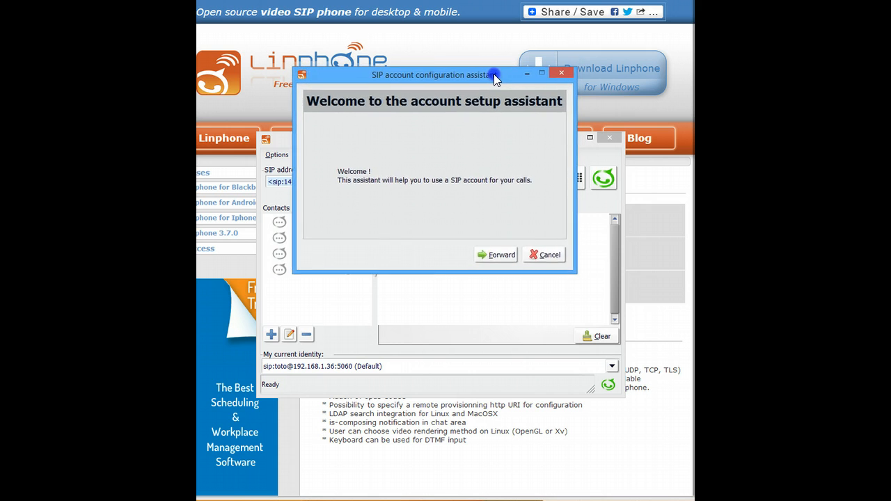
left_click_drag(494, 75, 484, 134)
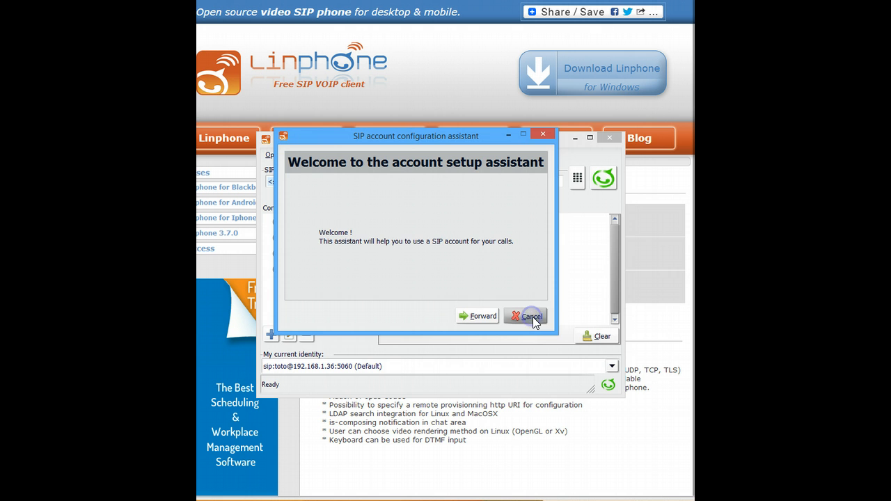
left_click(527, 316)
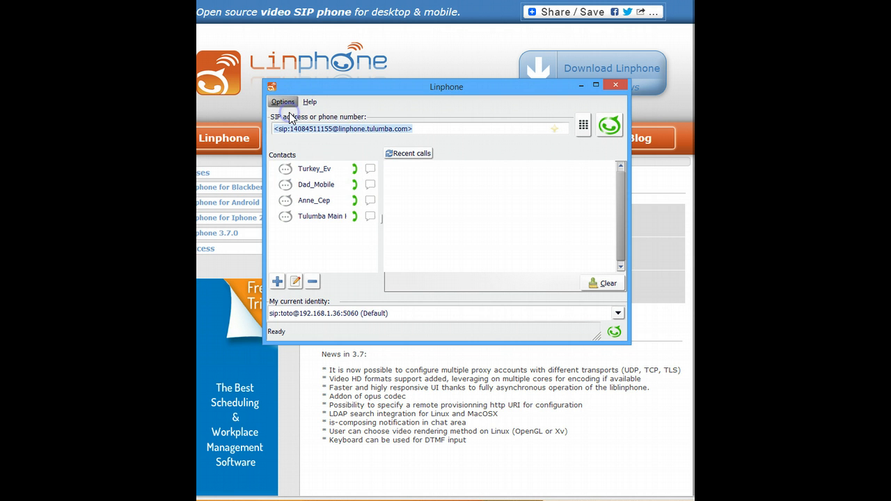
Bring up Linphone Preferences and show the Manage SIP Accounts settings
left_click(282, 101)
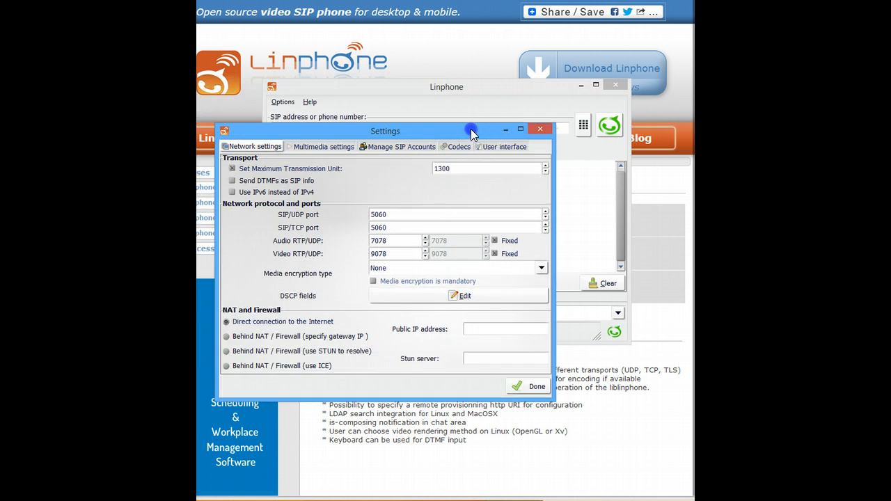
left_click_drag(385, 131, 452, 129)
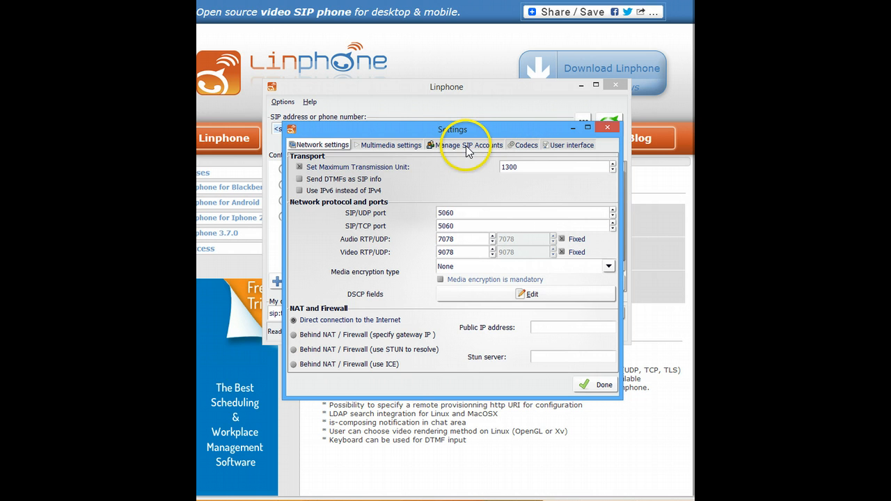
left_click(468, 145)
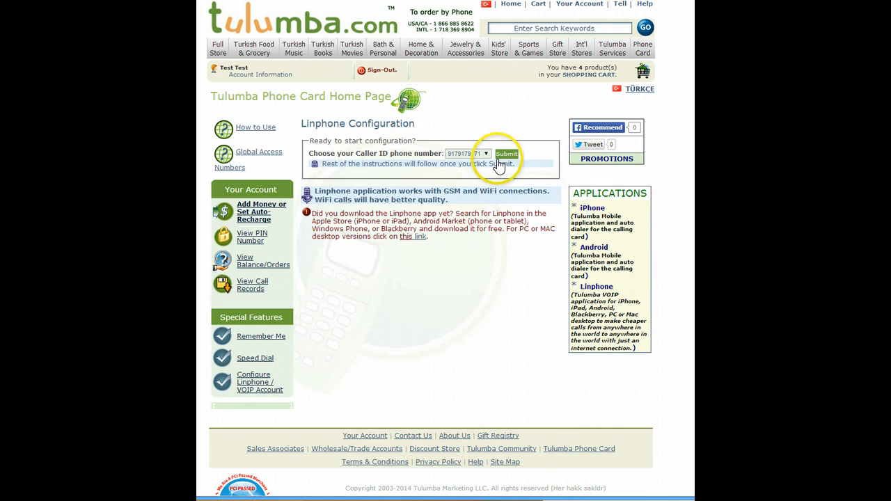
left_click(486, 154)
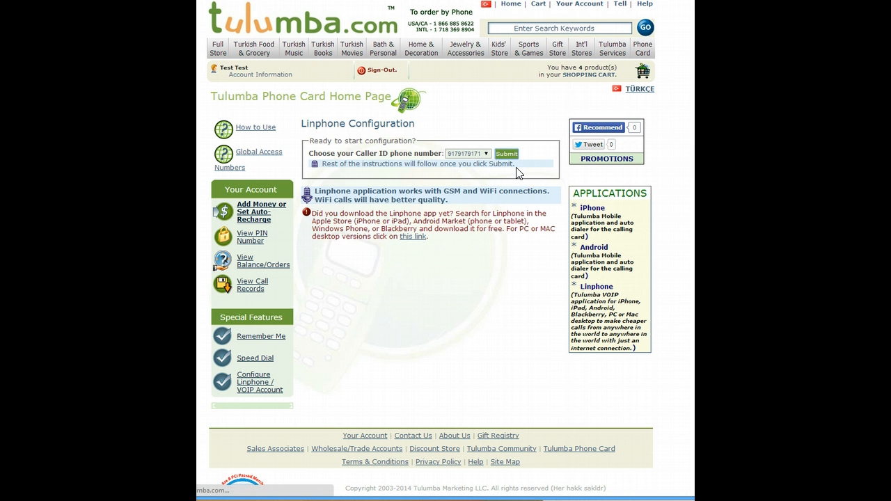
left_click(507, 153)
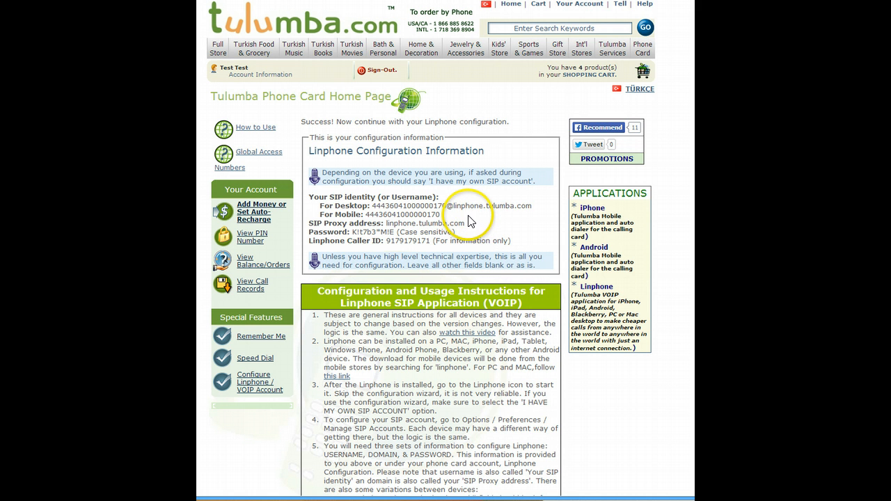
scroll("down", 3)
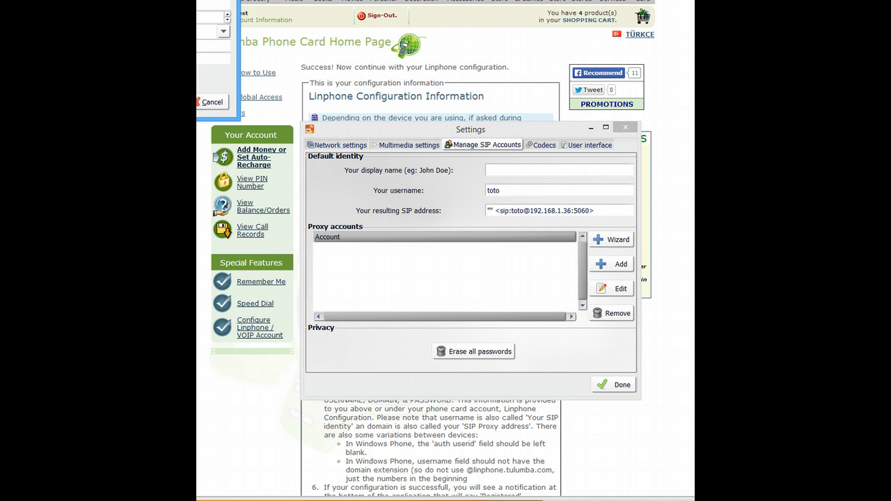
left_click(619, 264)
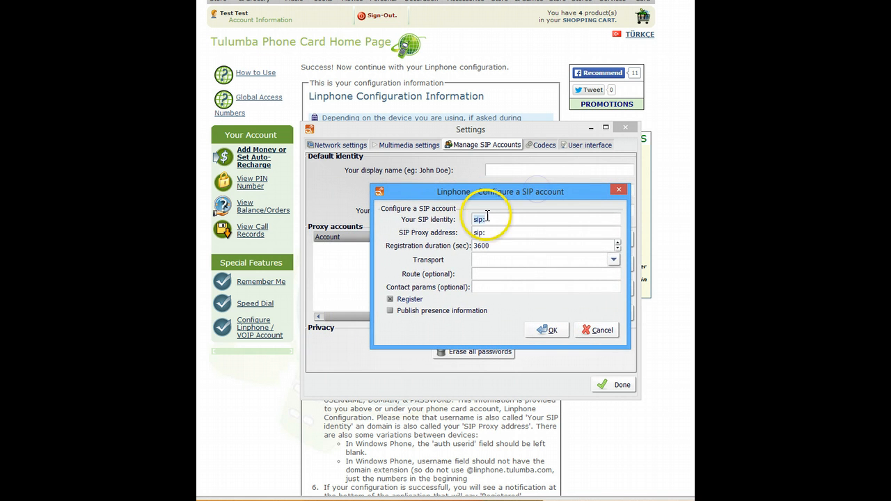
mouse_move(255, 388)
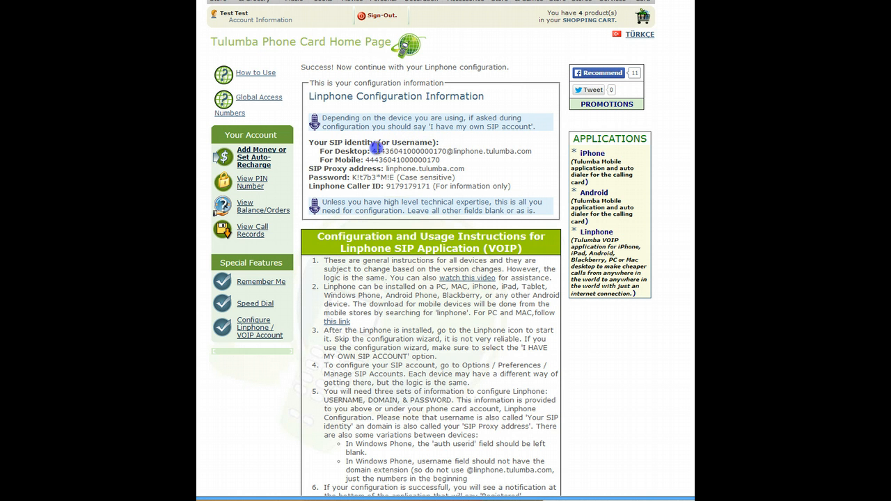
left_click_drag(376, 151, 529, 151)
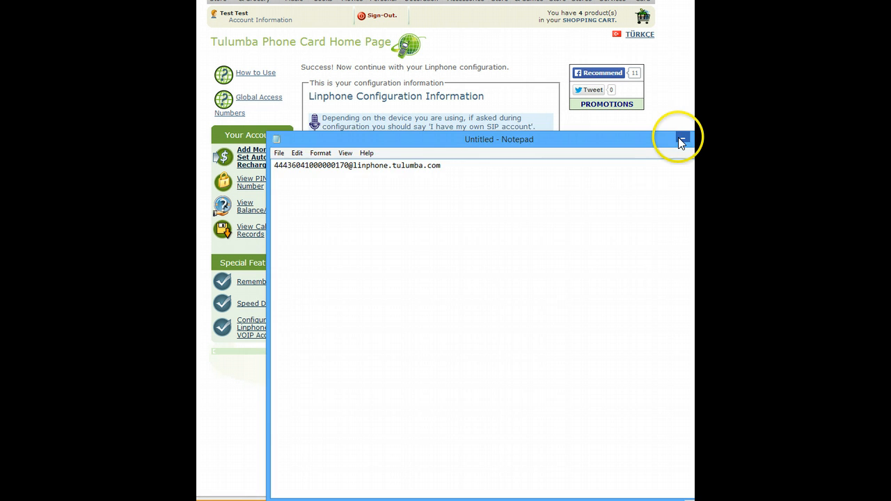
left_click(682, 139)
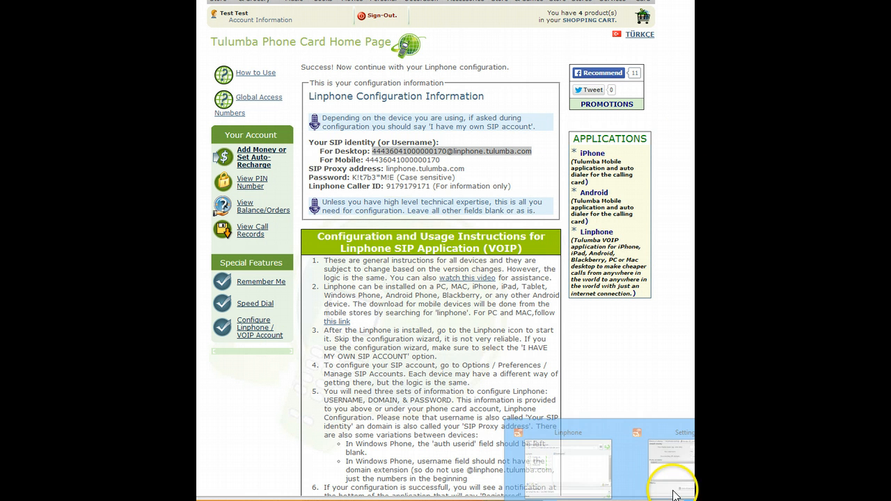
left_click(670, 462)
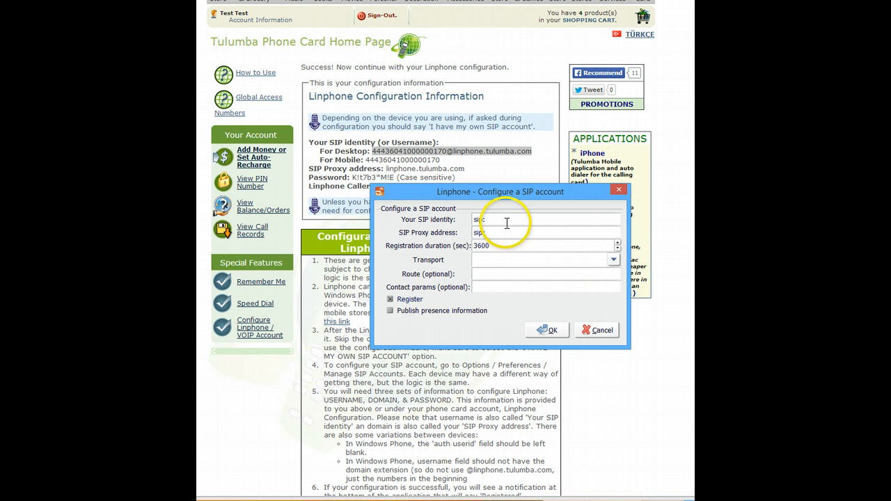
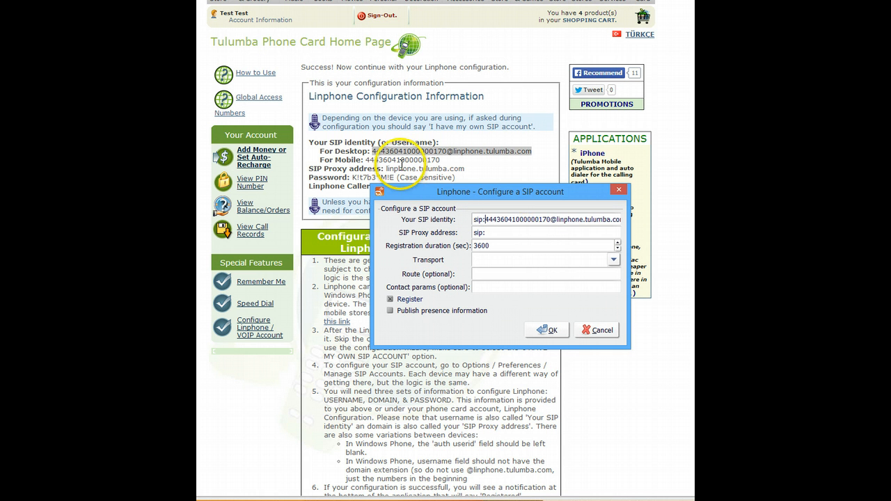
Copy the SIP proxy address linphone.tulumba.com from the configuration page
left_click(596, 329)
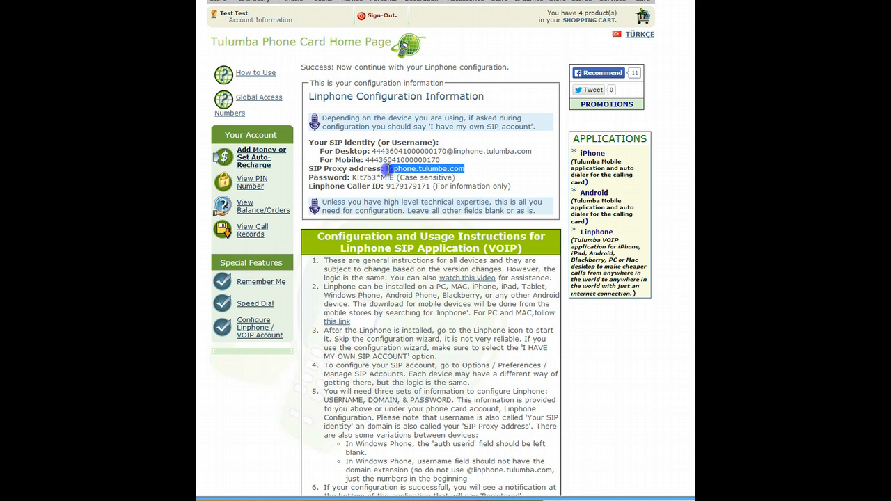
right_click(424, 169)
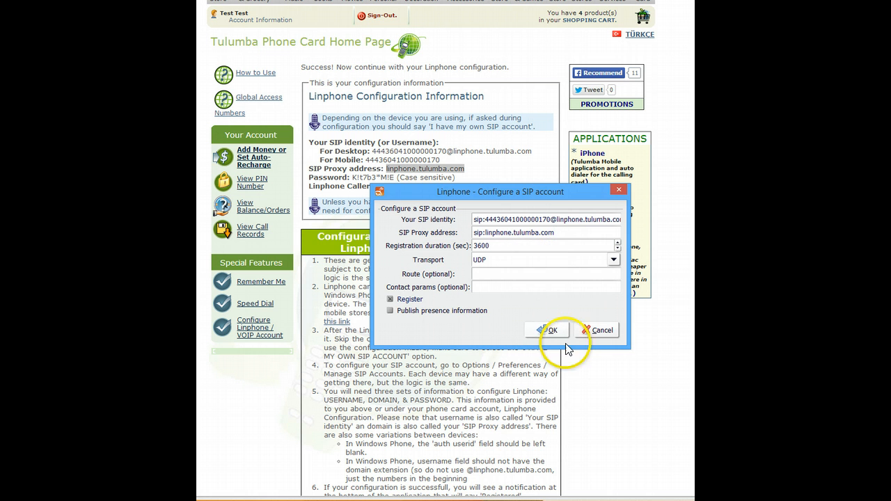
Confirm the SIP account settings so Linphone requests the account password
left_click(548, 330)
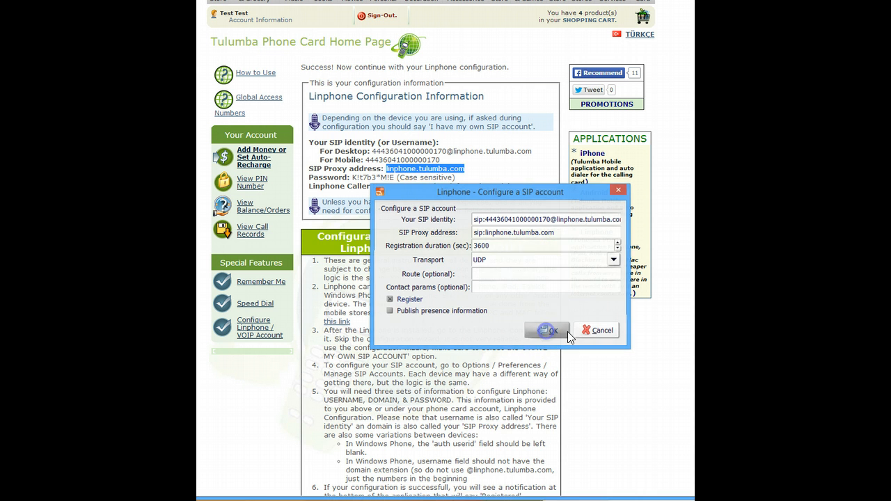
left_click(546, 330)
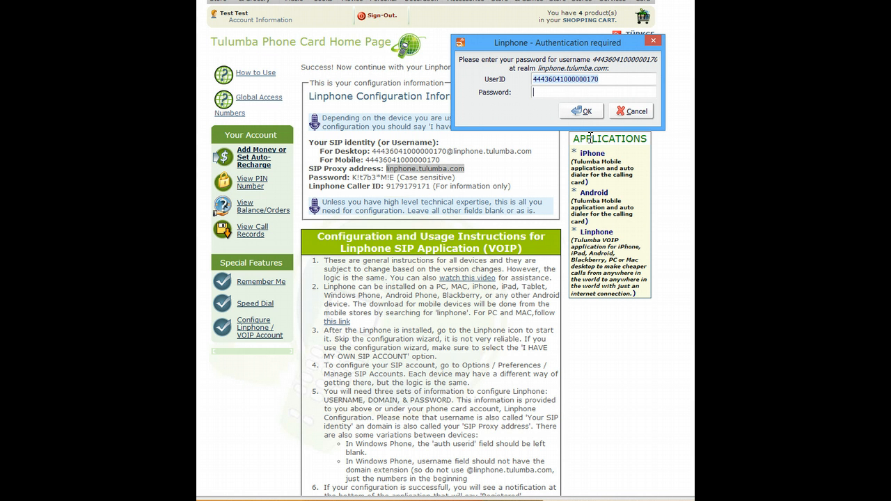
Copy the password from the Tulumba account page into the Authentication required dialog and submit it
type("•")
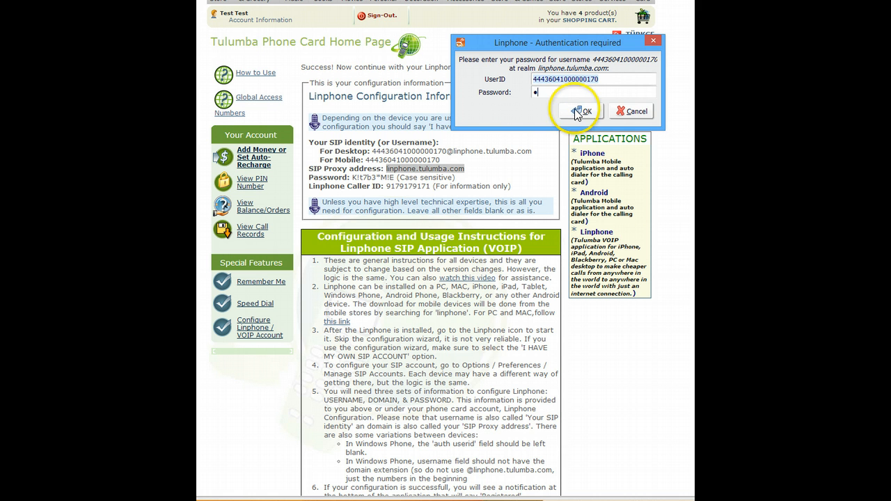
left_click(580, 111)
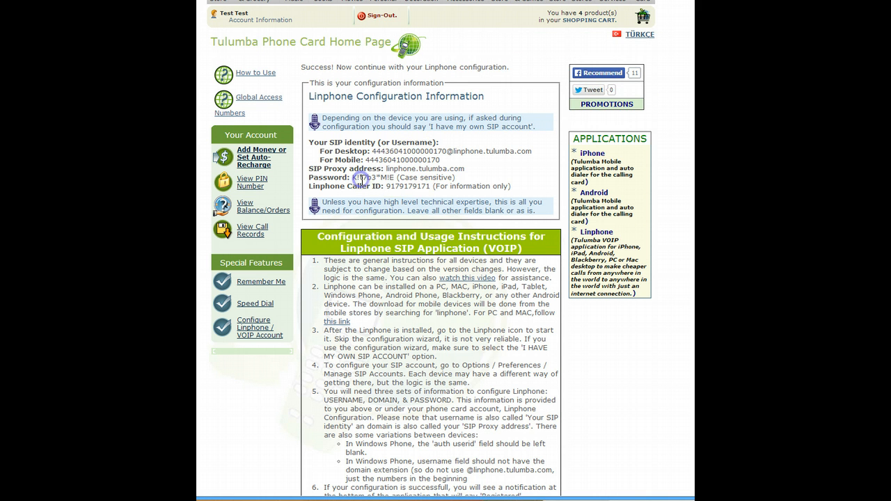
double_click(361, 177)
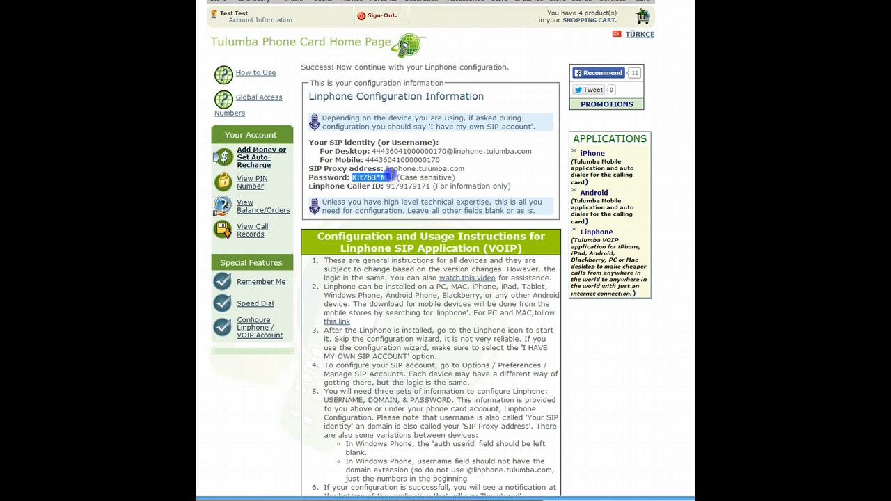
right_click(389, 177)
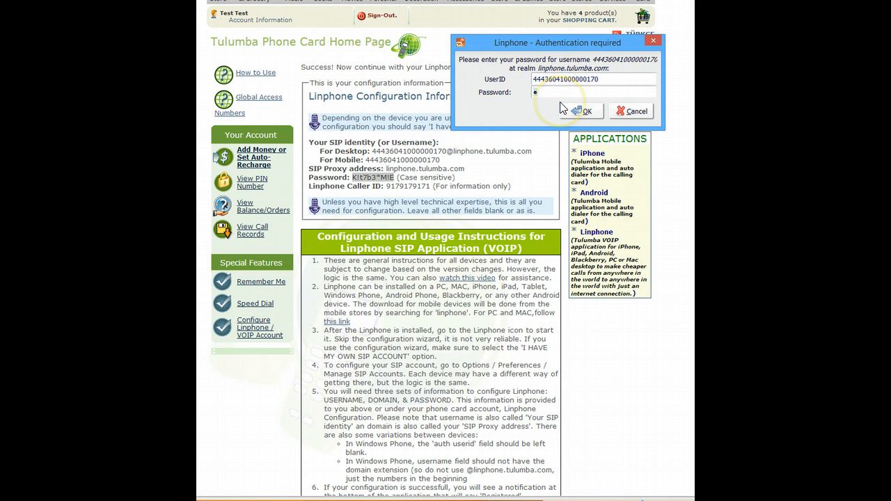
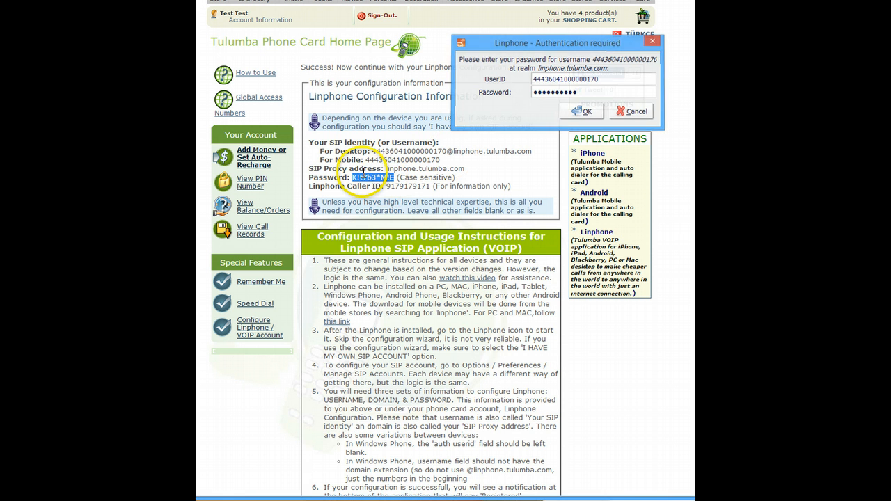
left_click(630, 110)
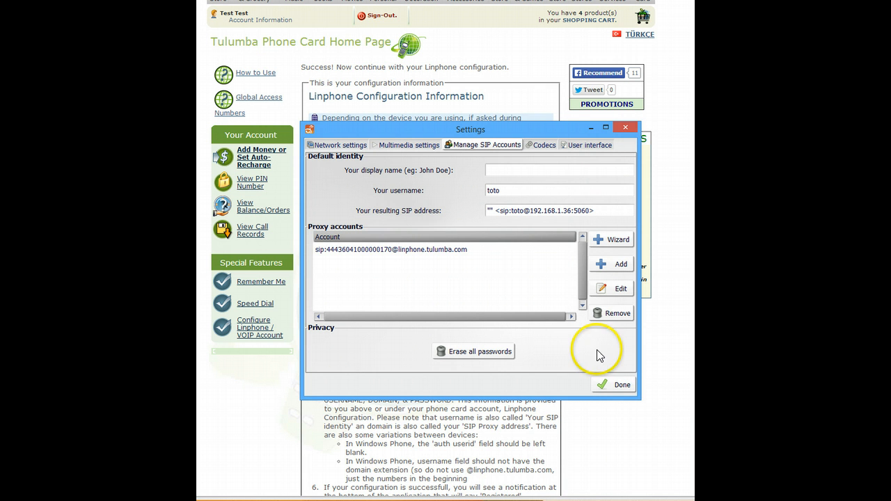
Select the tulumba proxy account and close settings with Done, showing successful registration
left_click(391, 249)
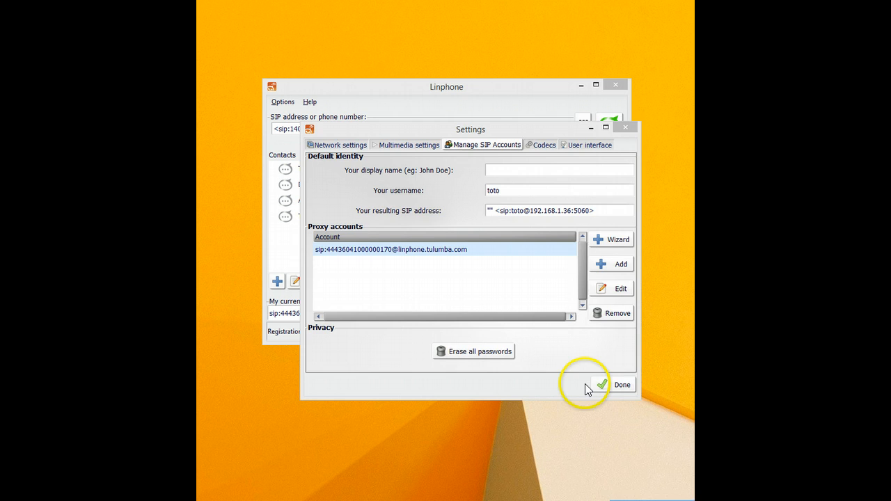
left_click(615, 385)
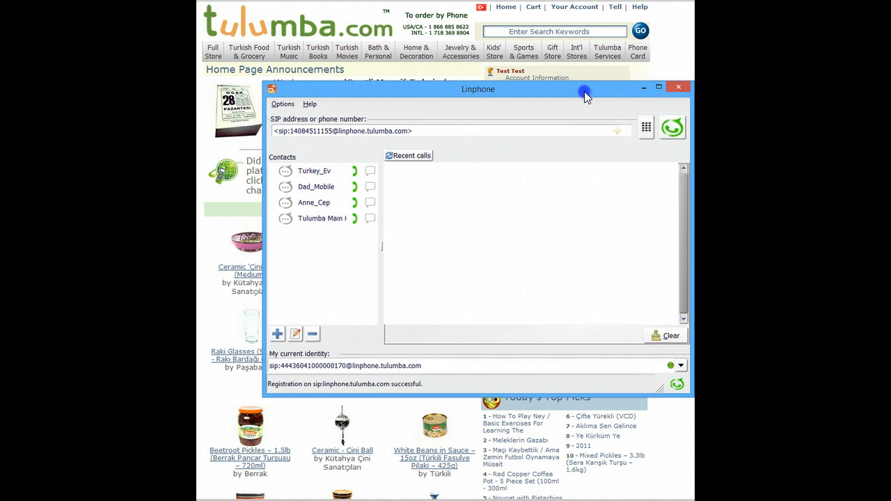
mouse_move(417, 92)
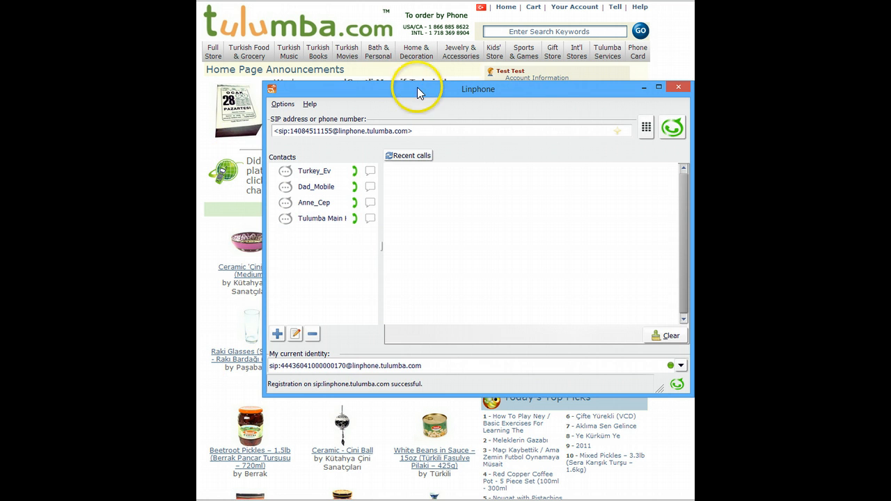
Reposition the Linphone window over the web page
left_click_drag(420, 89, 458, 74)
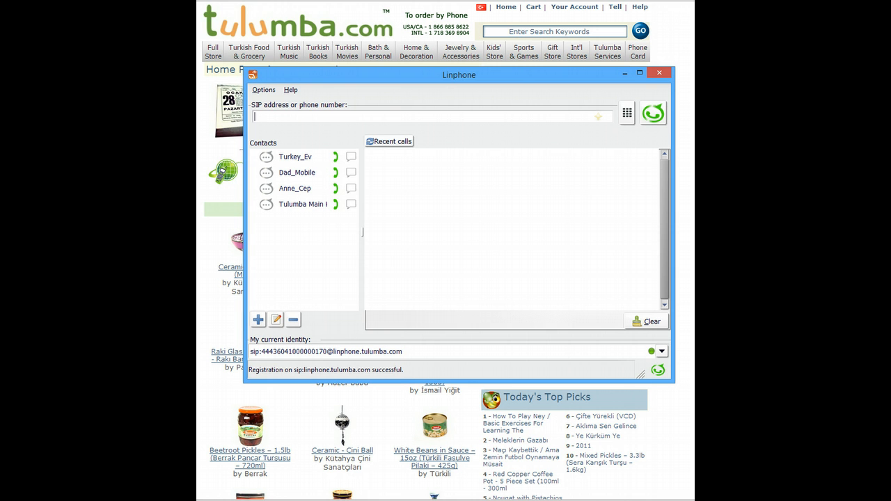
mouse_move(284, 135)
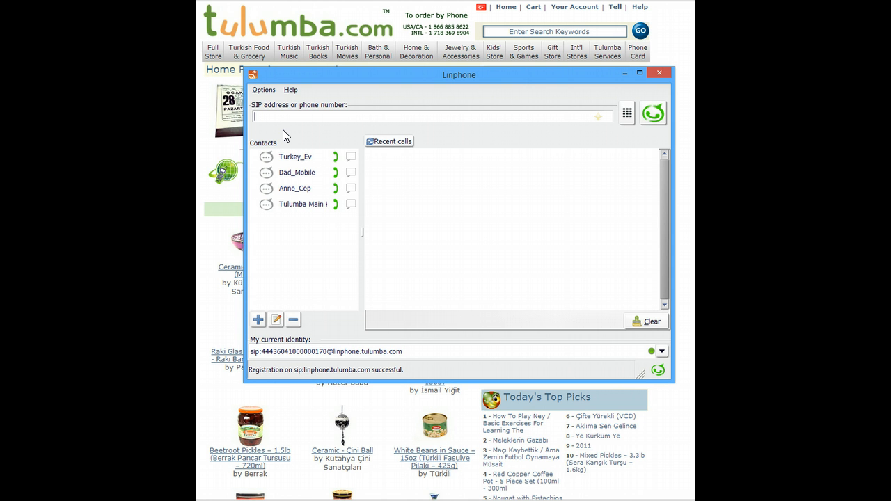
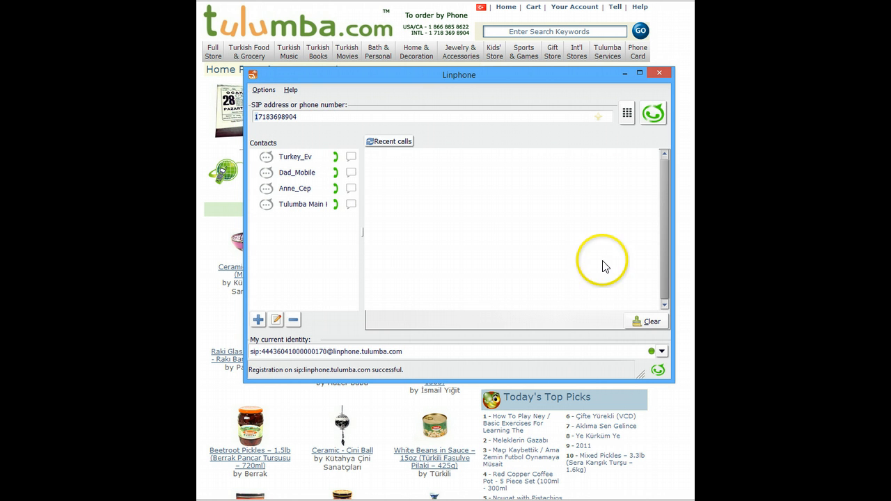
left_click(652, 113)
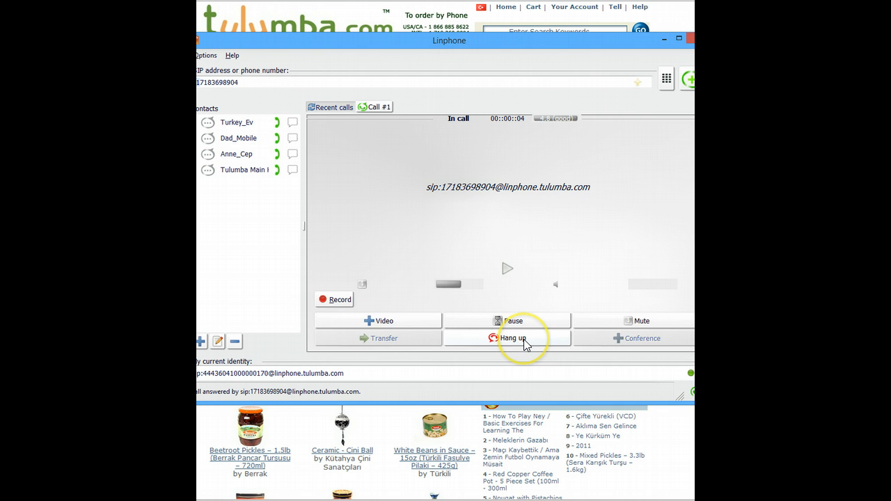
left_click(511, 337)
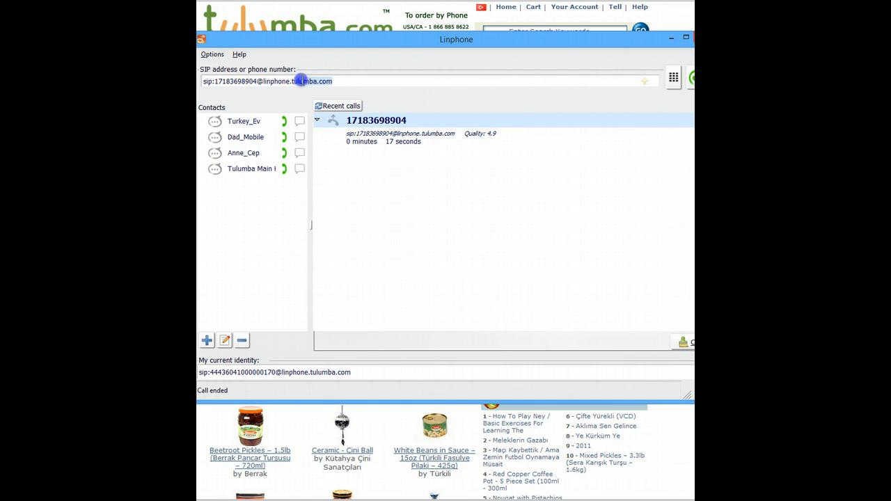
mouse_move(350, 82)
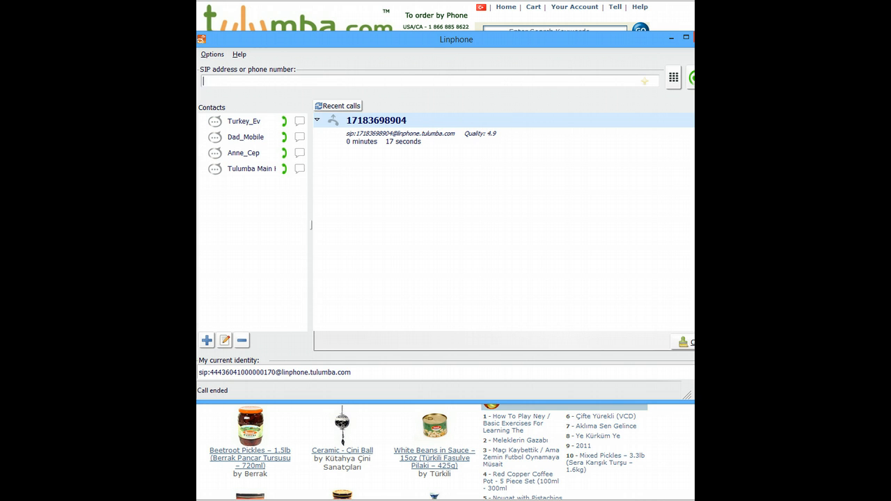
type("90212")
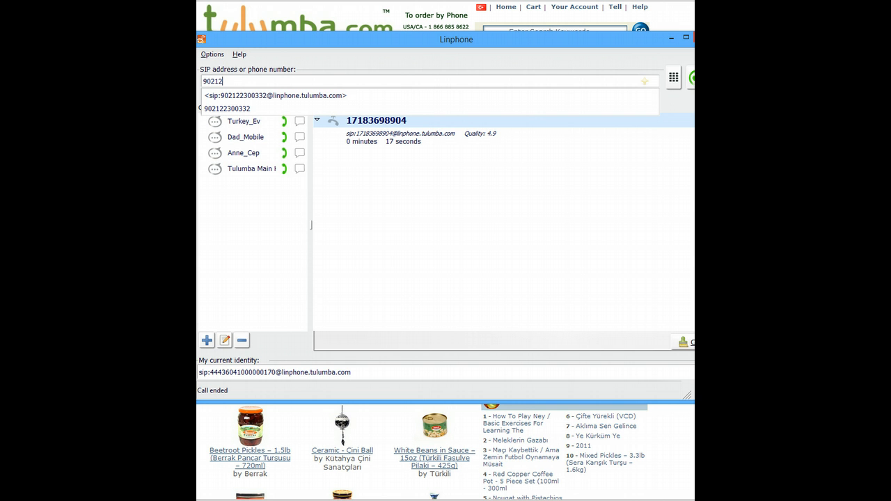
mouse_move(284, 95)
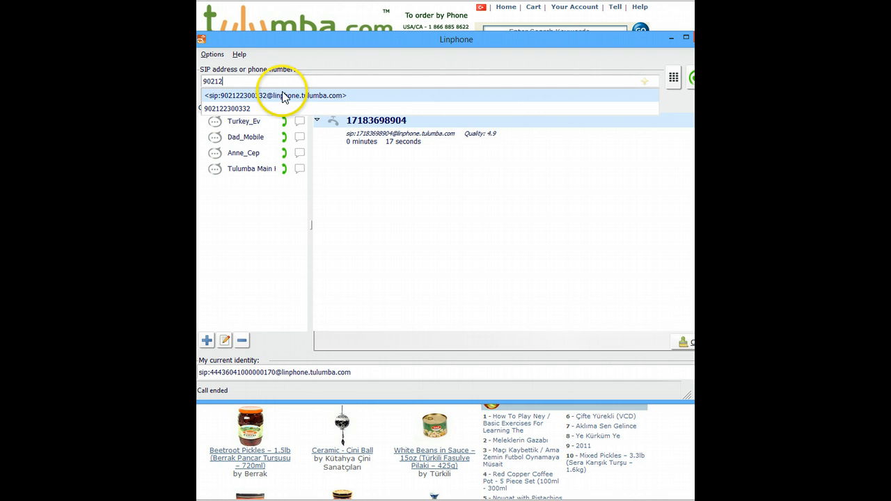
left_click(285, 95)
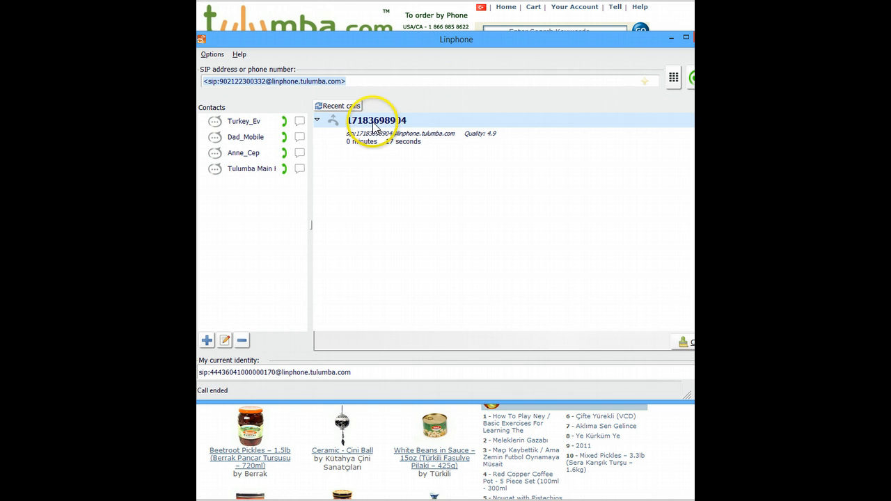
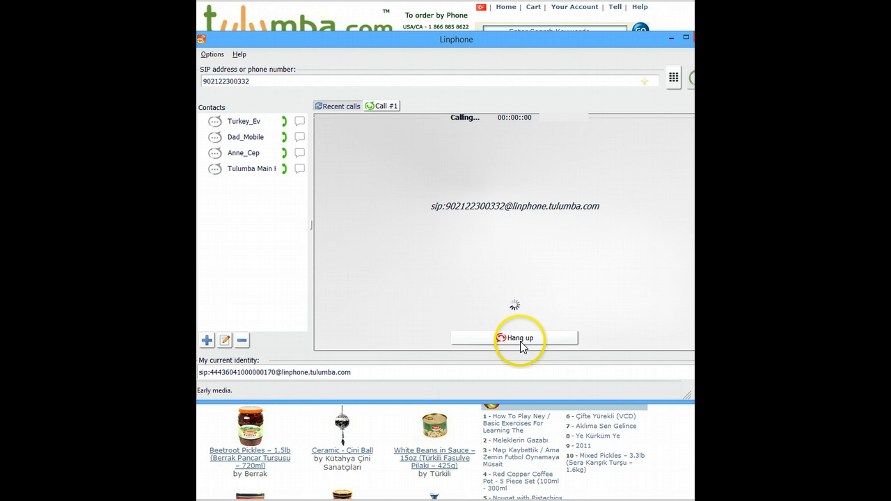
mouse_move(535, 347)
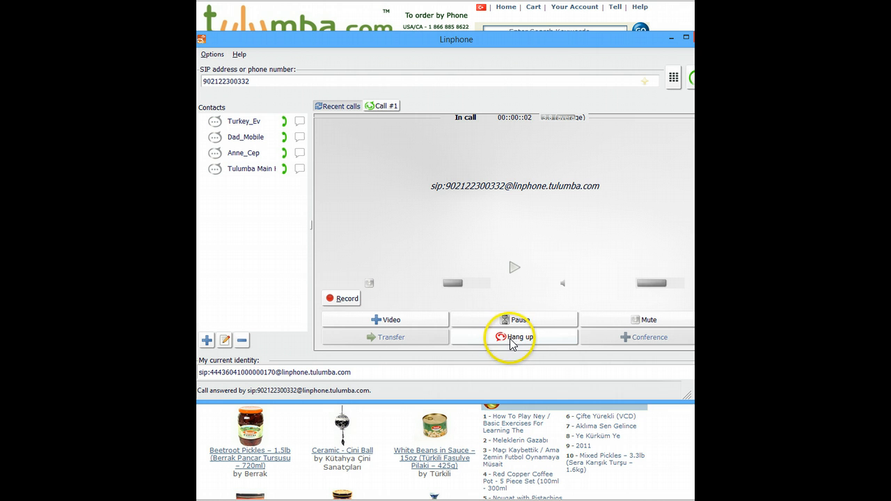
left_click(514, 336)
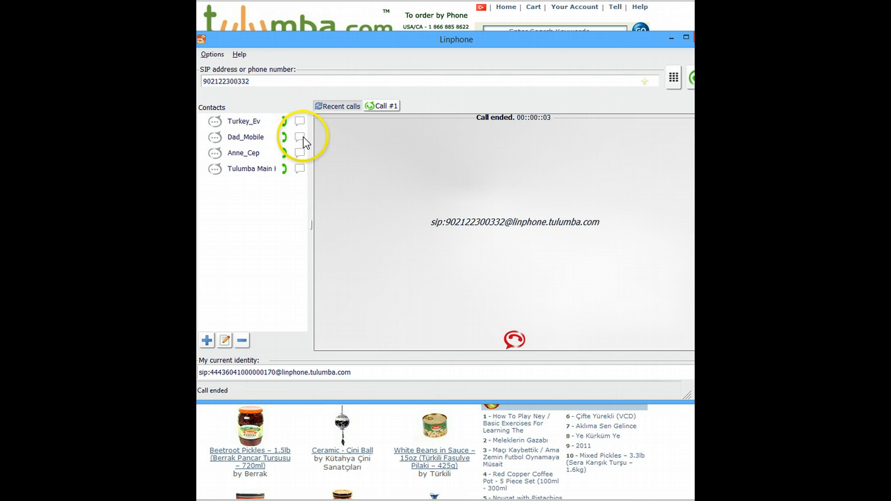
left_click(341, 106)
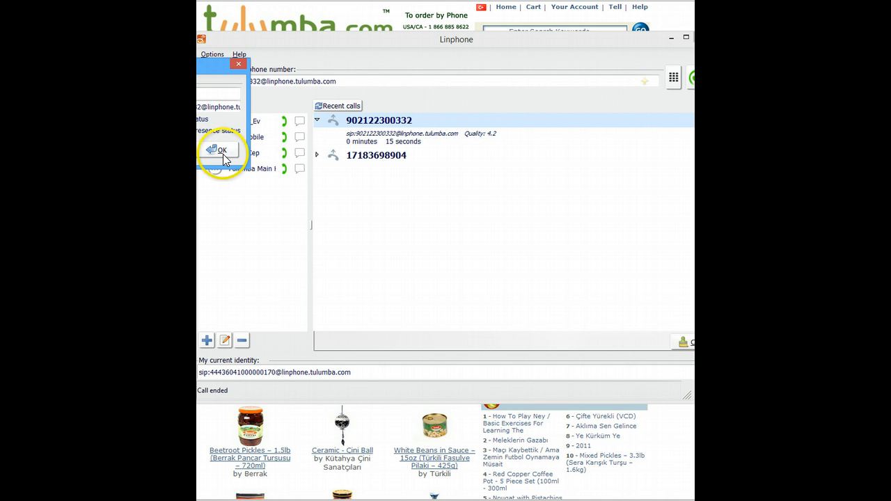
left_click(222, 150)
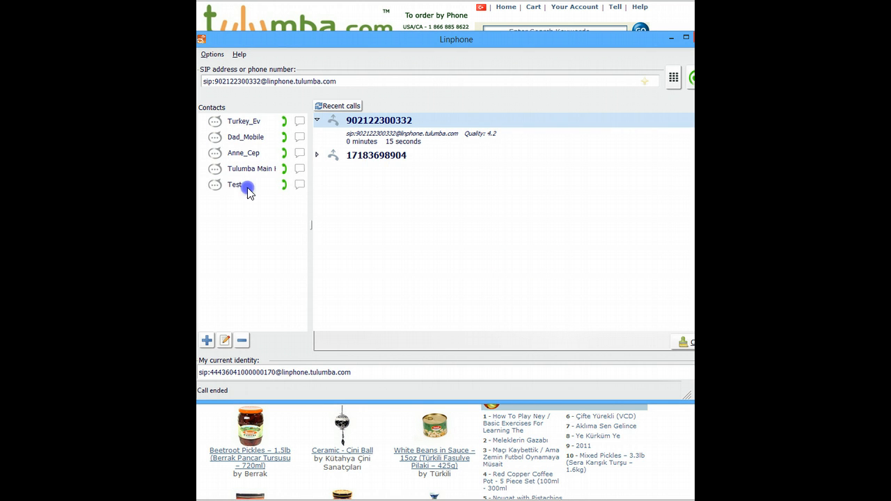
left_click(235, 185)
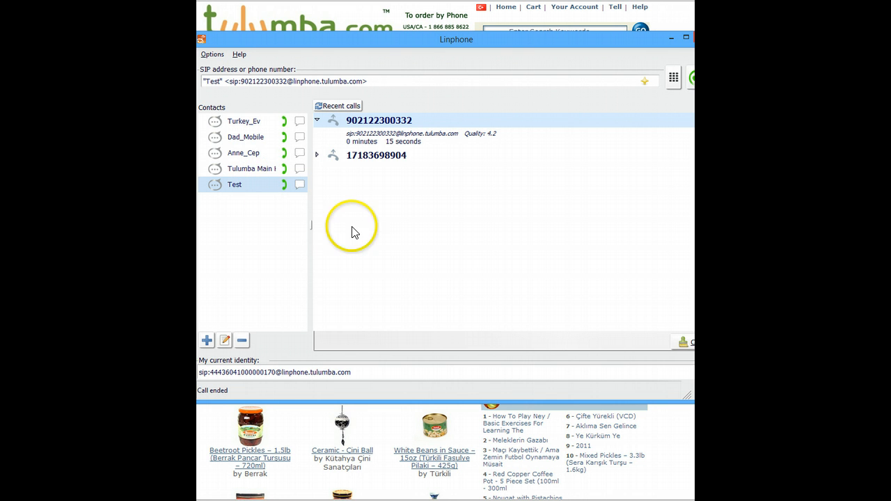
mouse_move(517, 287)
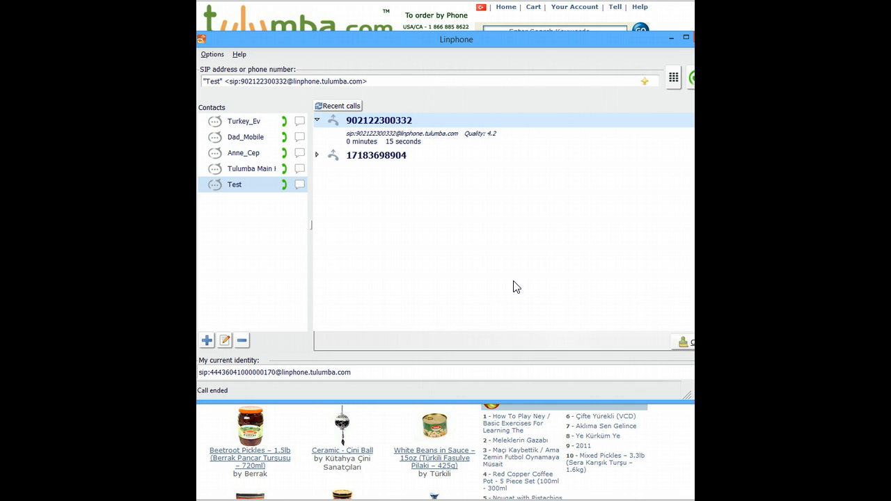
mouse_move(515, 286)
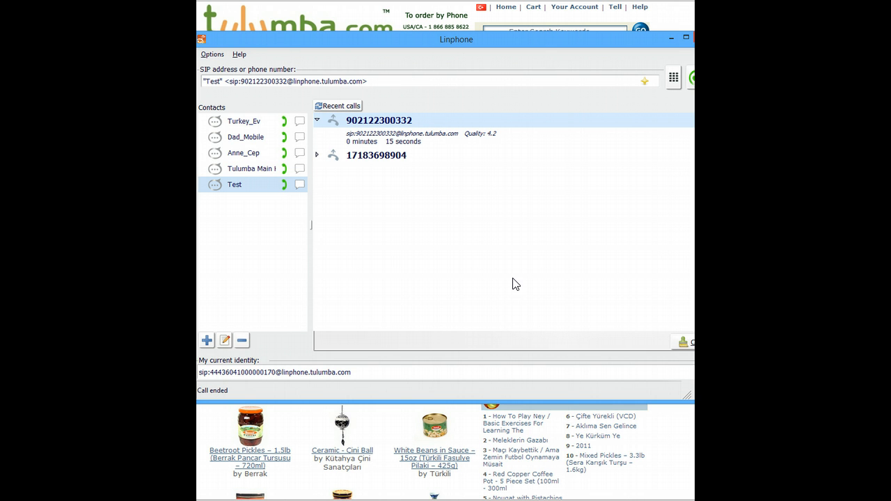